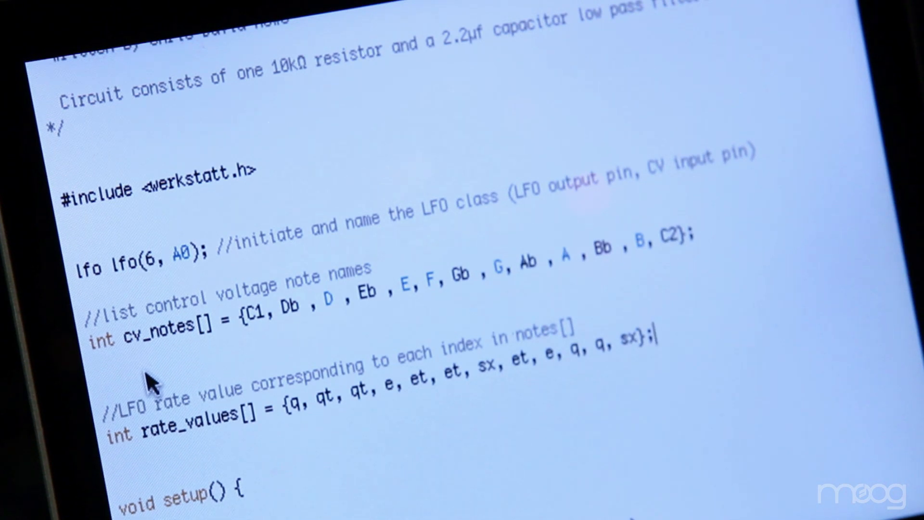
scroll("down", 3)
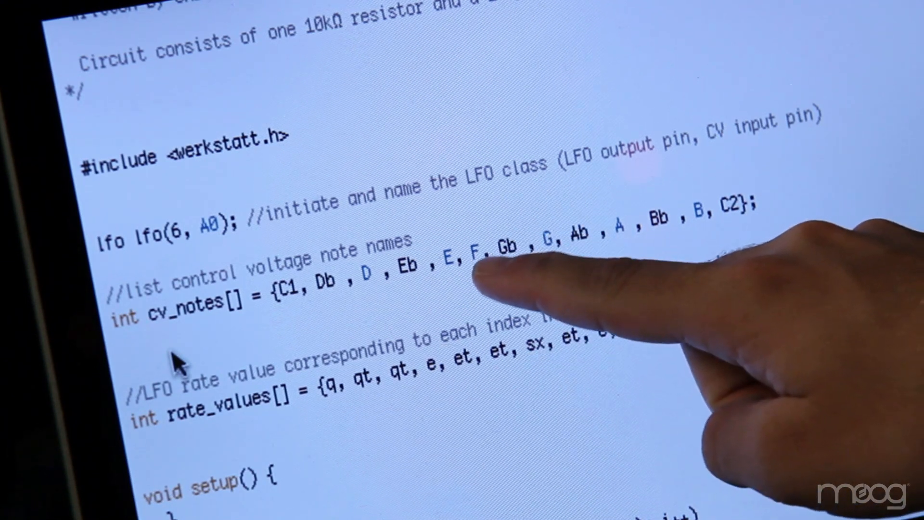
type("in notes[] = {q, qt, qt, e, et, et, sx, et, e, q, q, sx};")
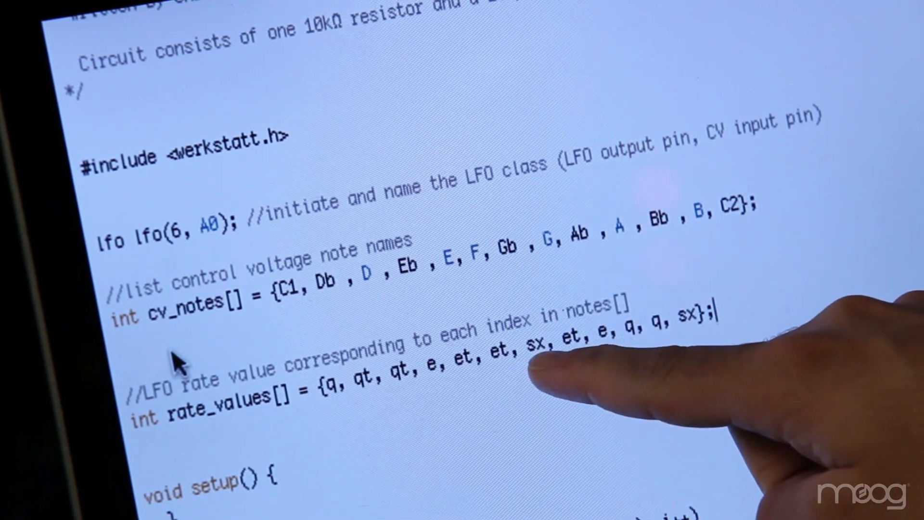